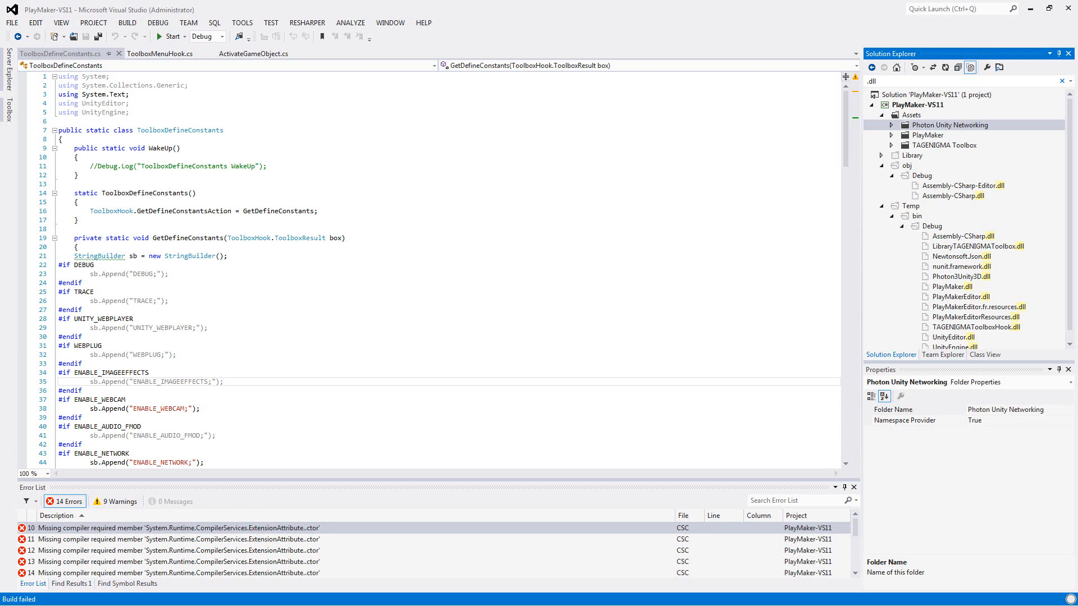
mouse_move(320, 601)
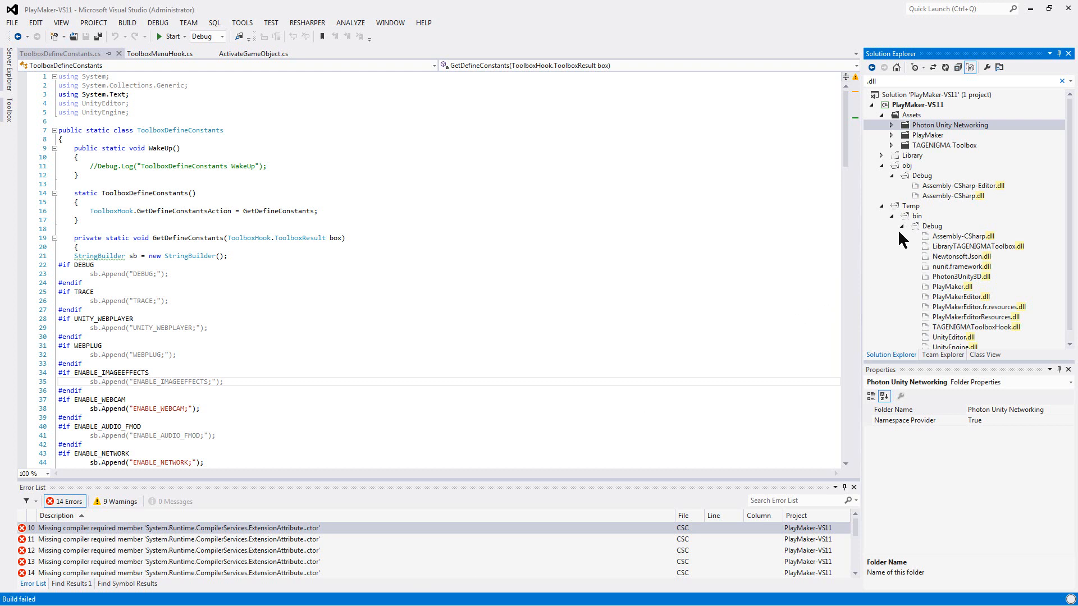
Remove the '.dll' search filter so the PlayMaker-VS11 project tree shows collapsed
left_click(916, 104)
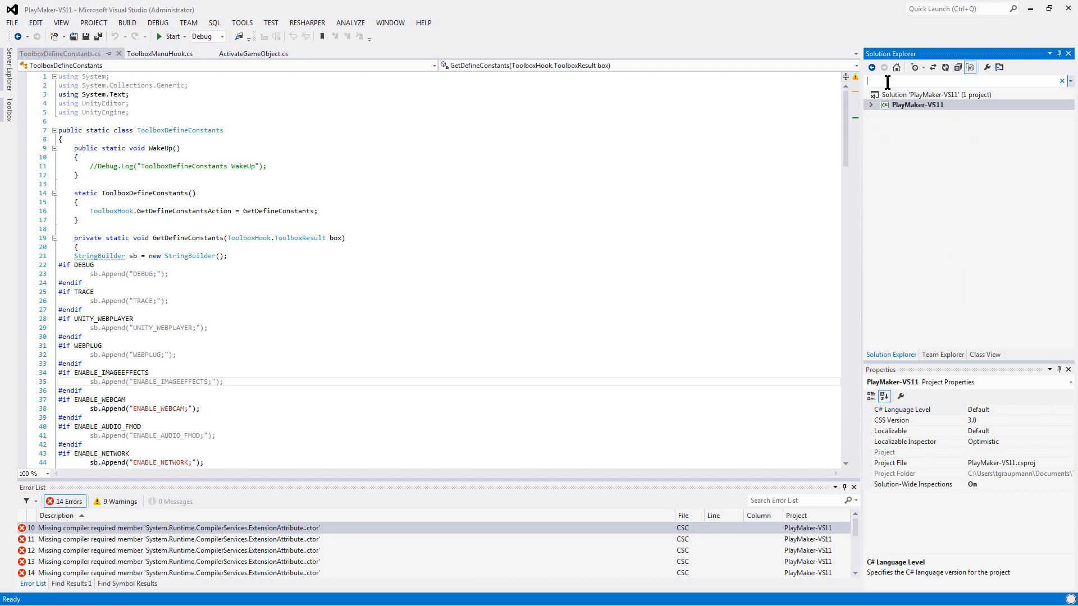
Expand PlayMaker-VS11 to its Assets folders and collapse the TAGENIGMA Toolbox folder
left_click(871, 105)
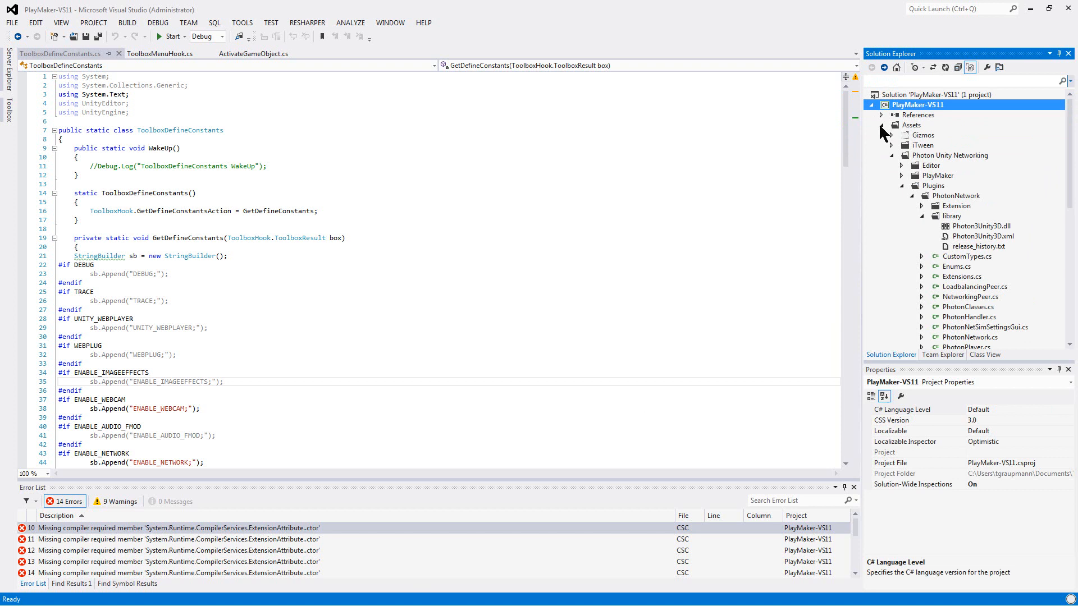
mouse_move(885, 132)
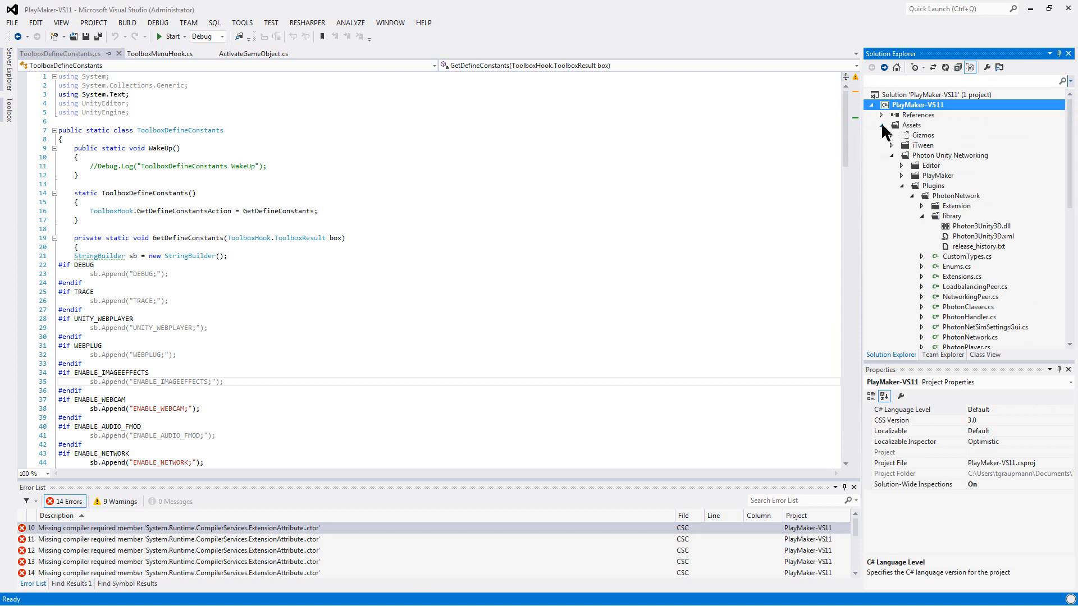
mouse_move(907, 194)
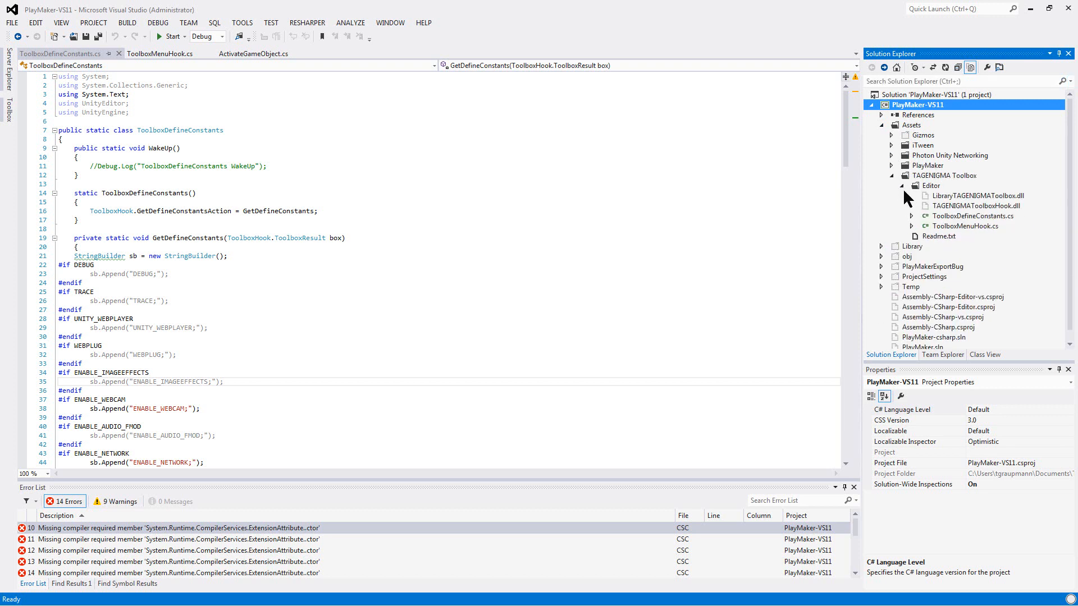
left_click(902, 176)
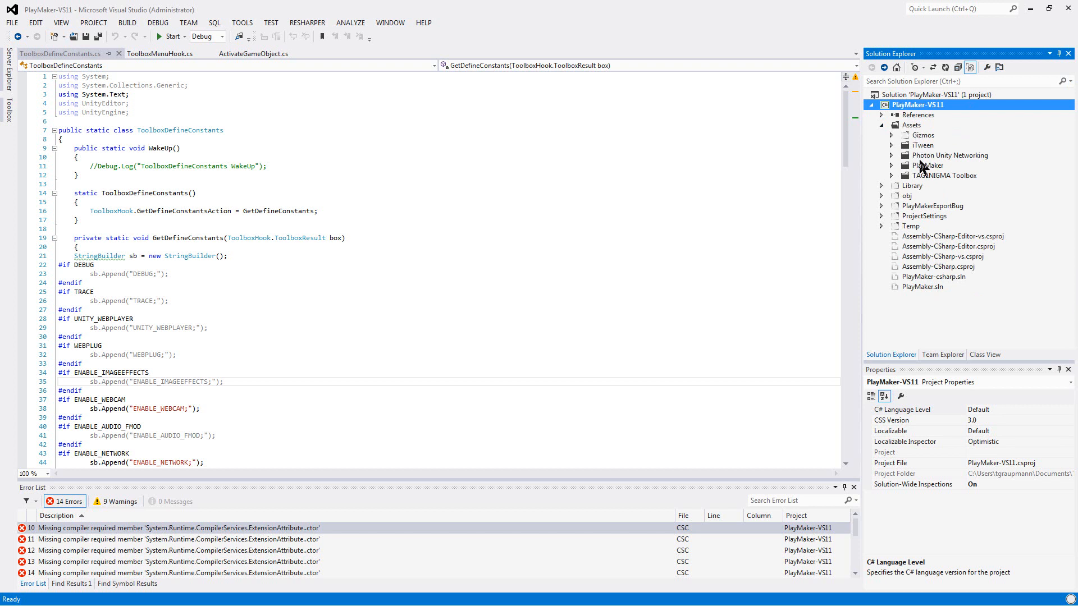
mouse_move(925, 167)
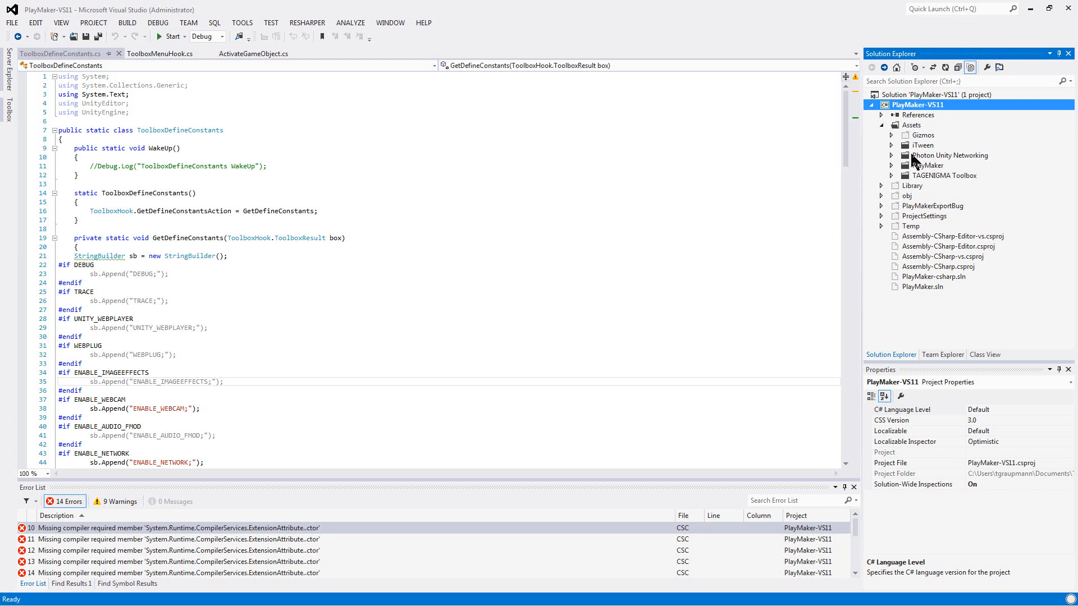
Exclude the Photon Unity Networking folder so the build completes with zero errors
left_click(951, 155)
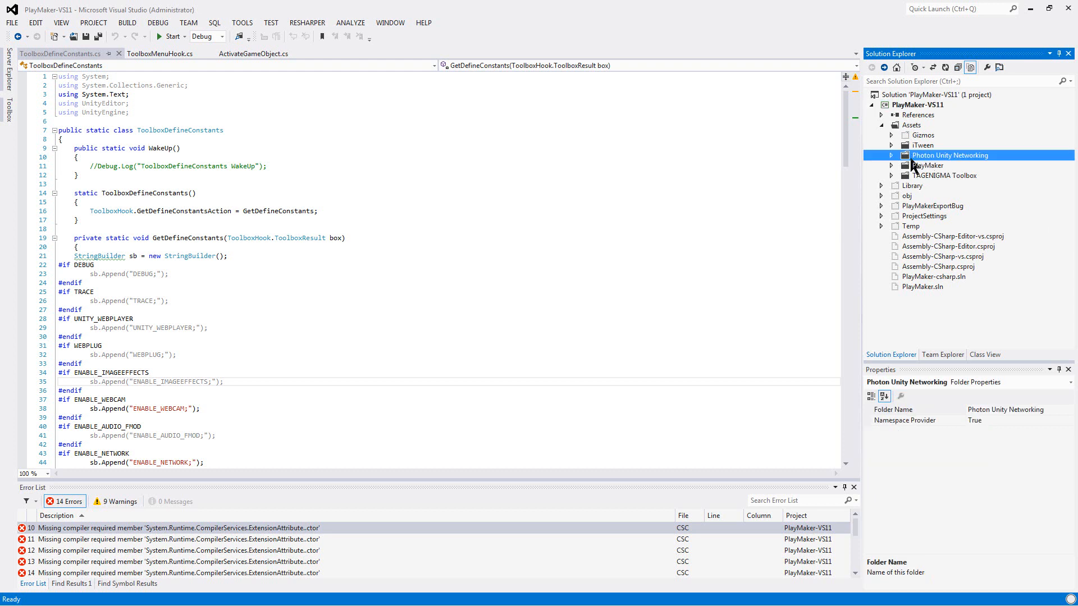
right_click(952, 155)
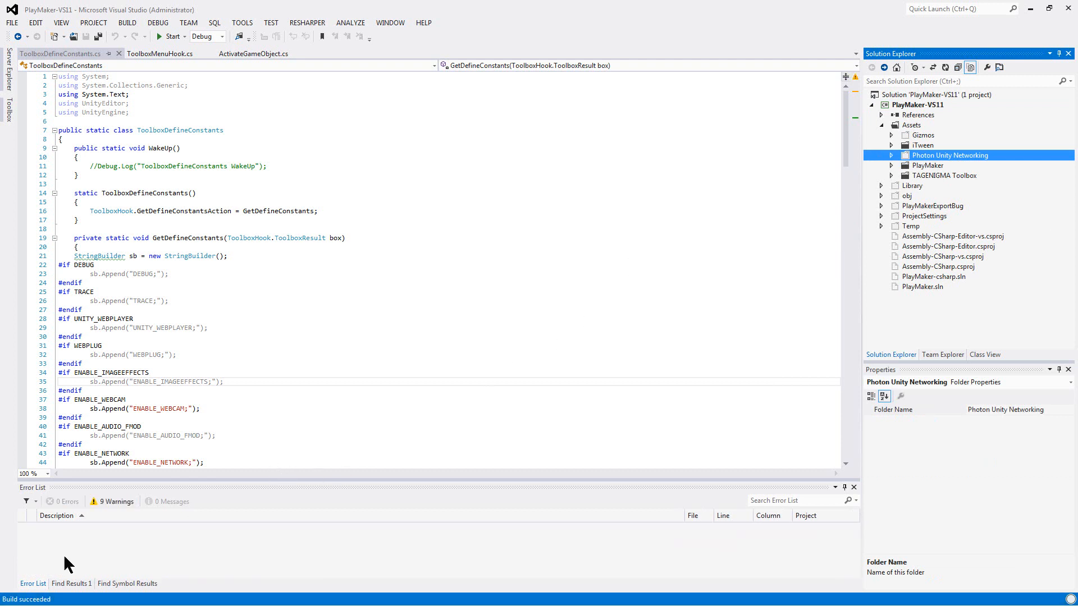
mouse_move(945, 159)
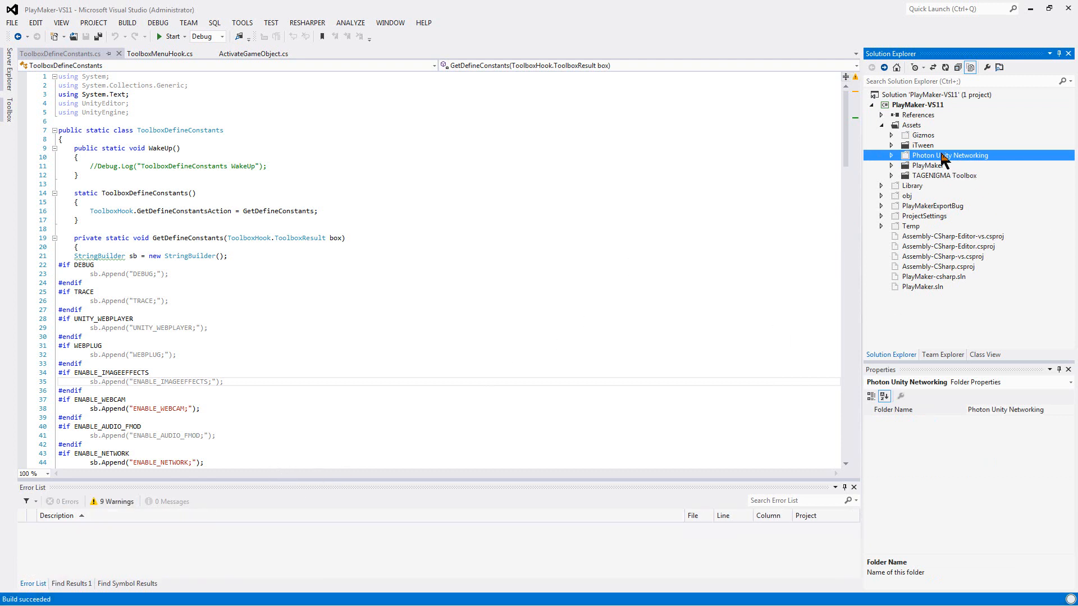
Include the Photon Unity Networking folder in the project again, restoring the 14 CSC errors
right_click(952, 155)
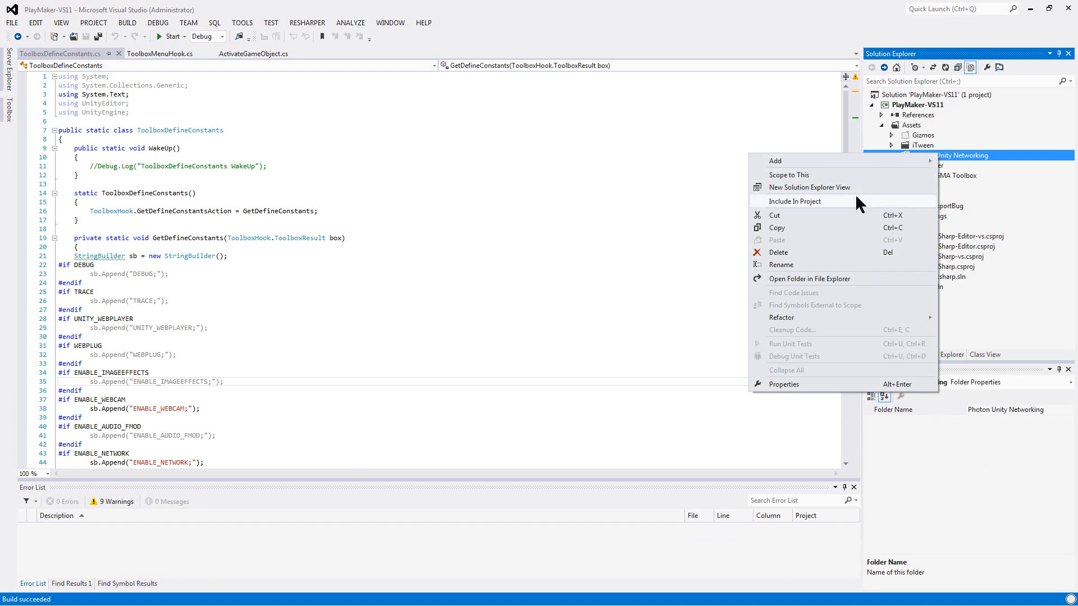
left_click(795, 201)
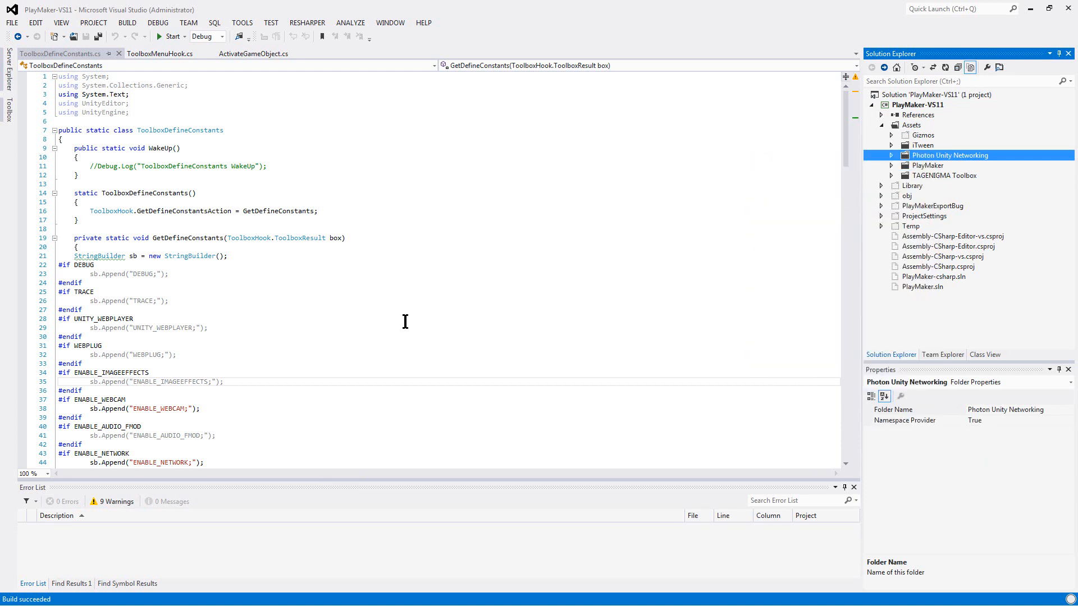
mouse_move(290, 407)
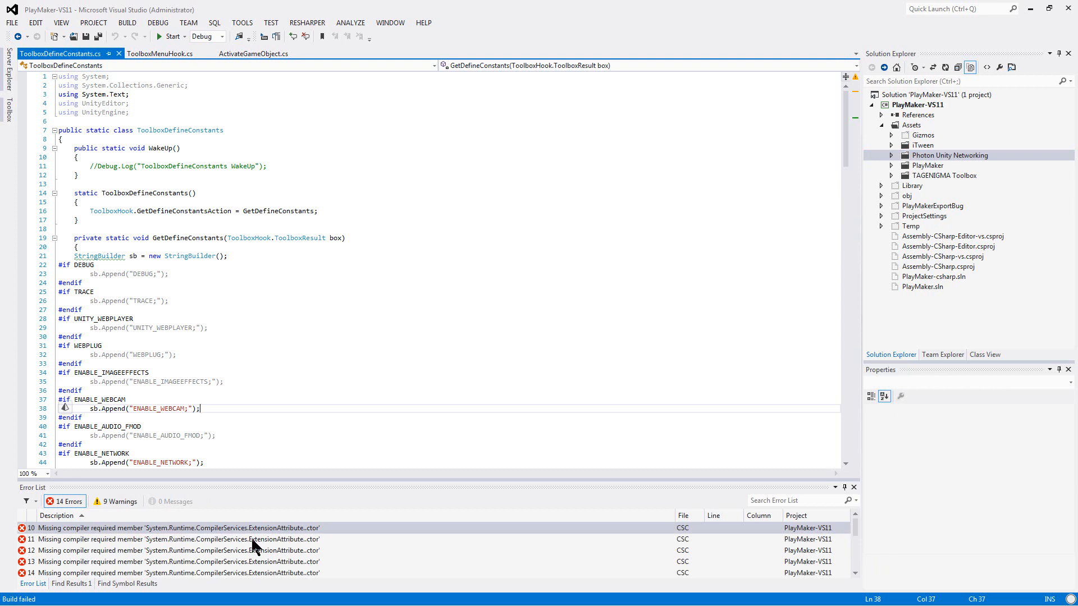
mouse_move(576, 547)
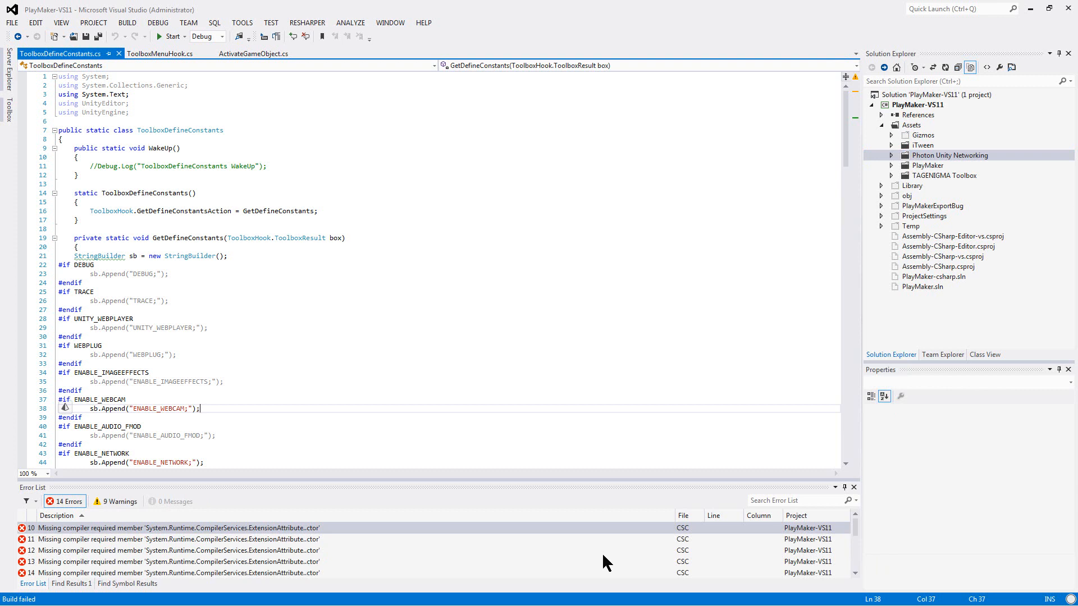
mouse_move(675, 556)
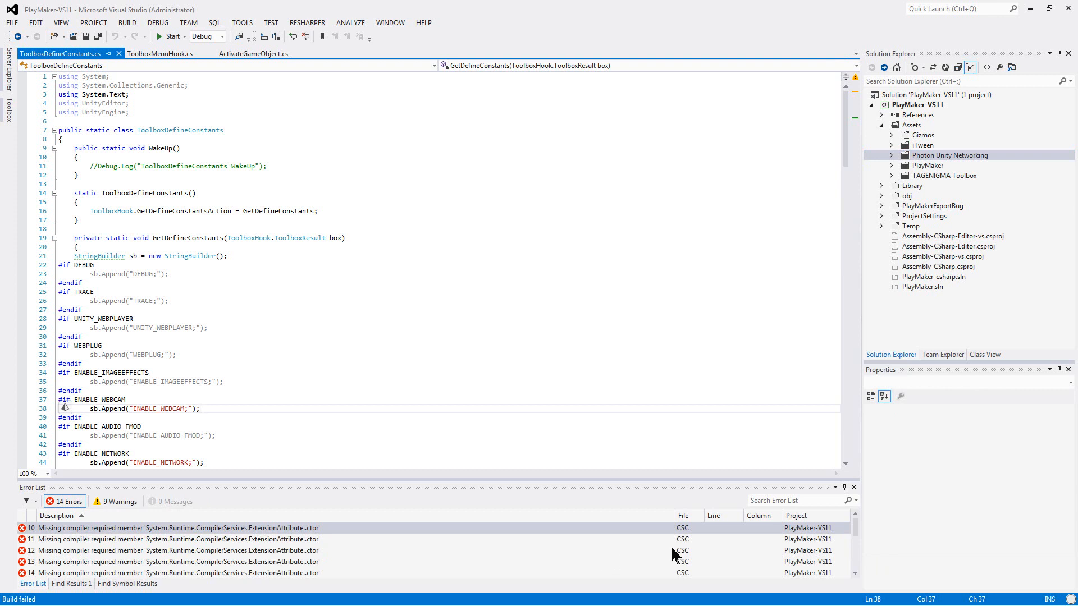
mouse_move(697, 539)
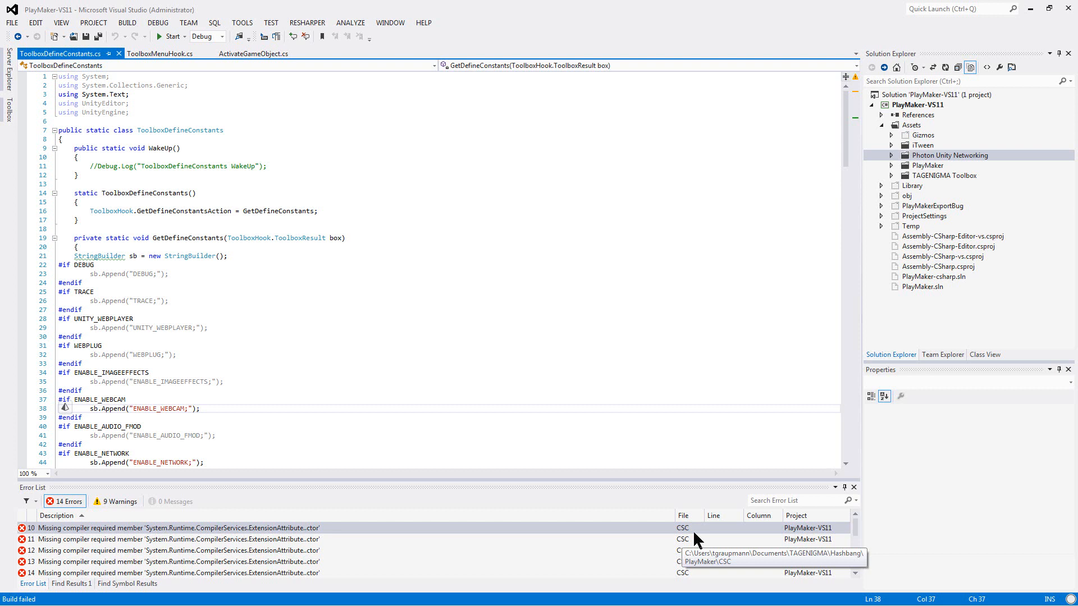
mouse_move(602, 577)
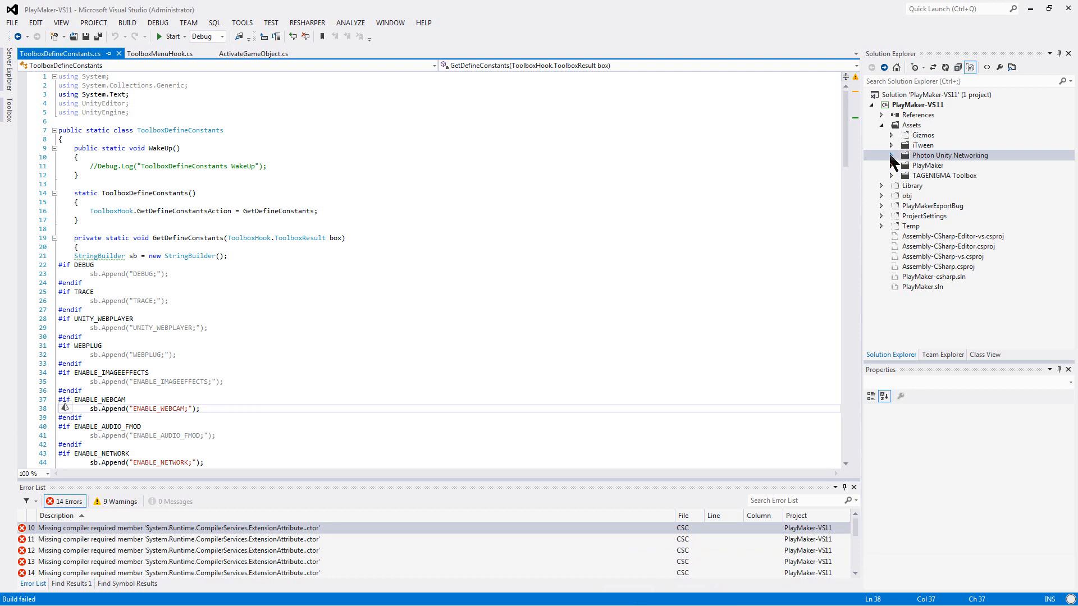
Expand Photon Unity Networking and its Plugins subfolder to show PhotonNetwork and Photon3Unity3D.dll
left_click(892, 155)
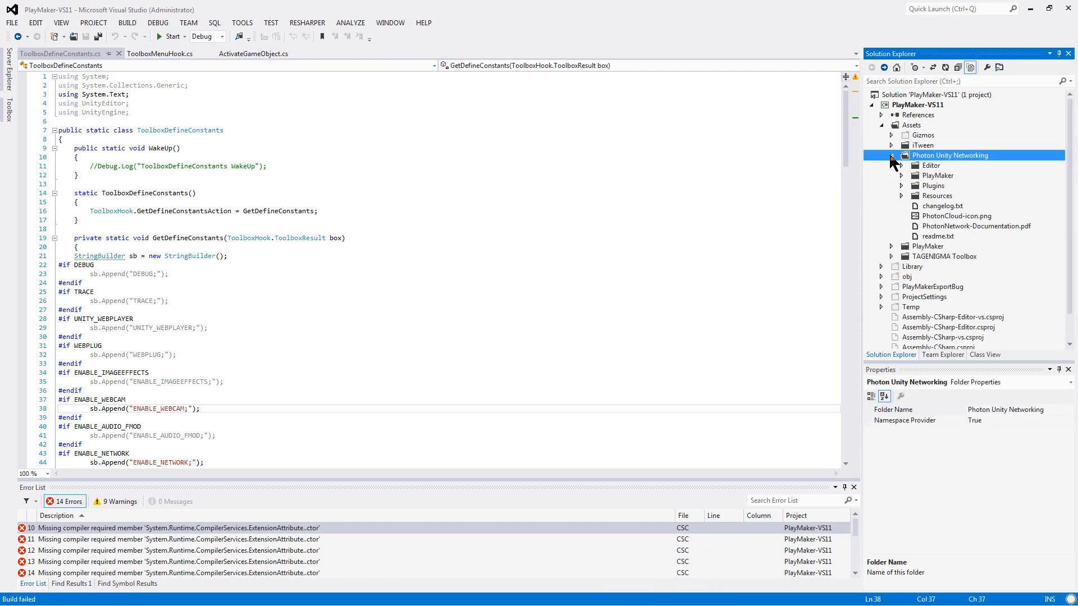
left_click(891, 155)
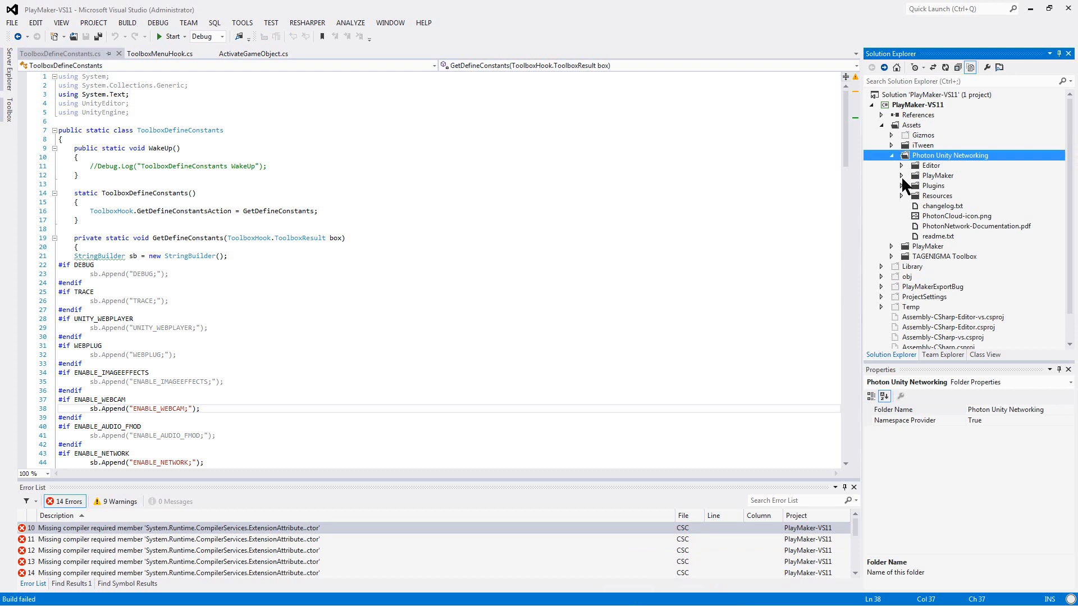
left_click(901, 196)
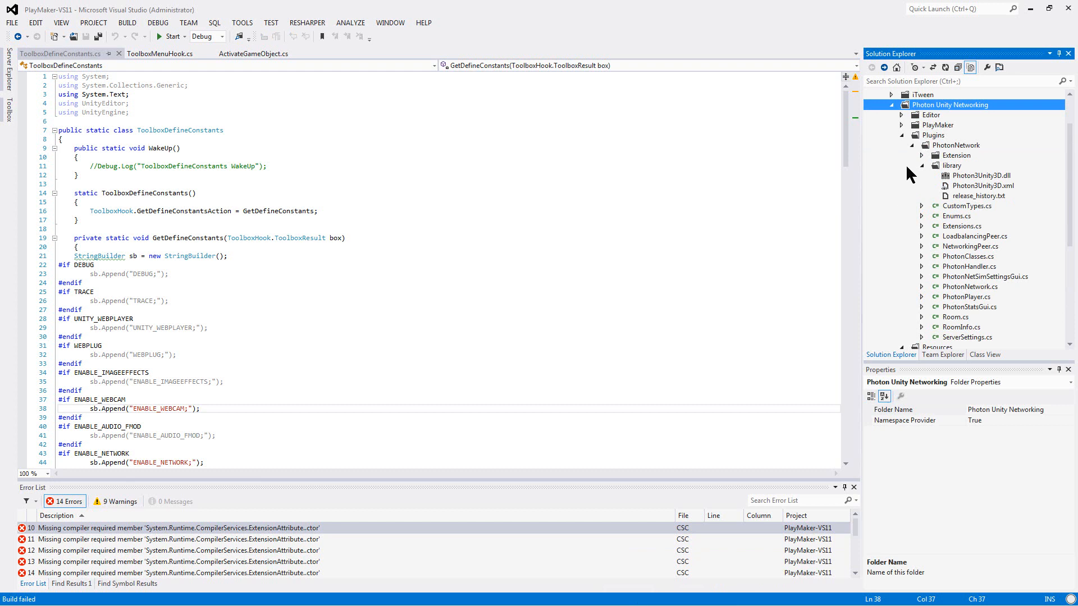
mouse_move(902, 128)
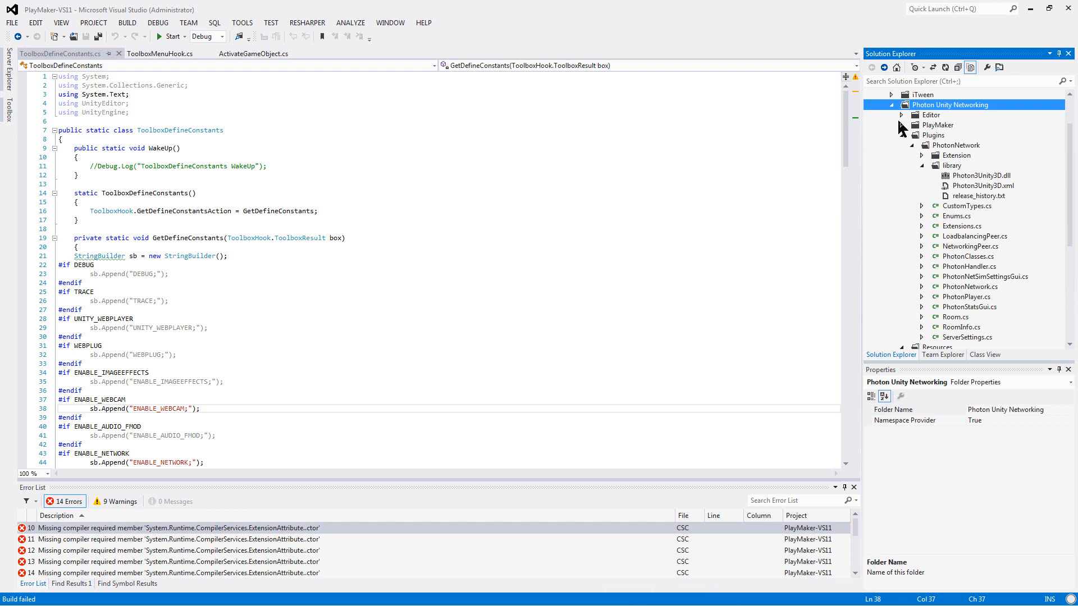
mouse_move(923, 154)
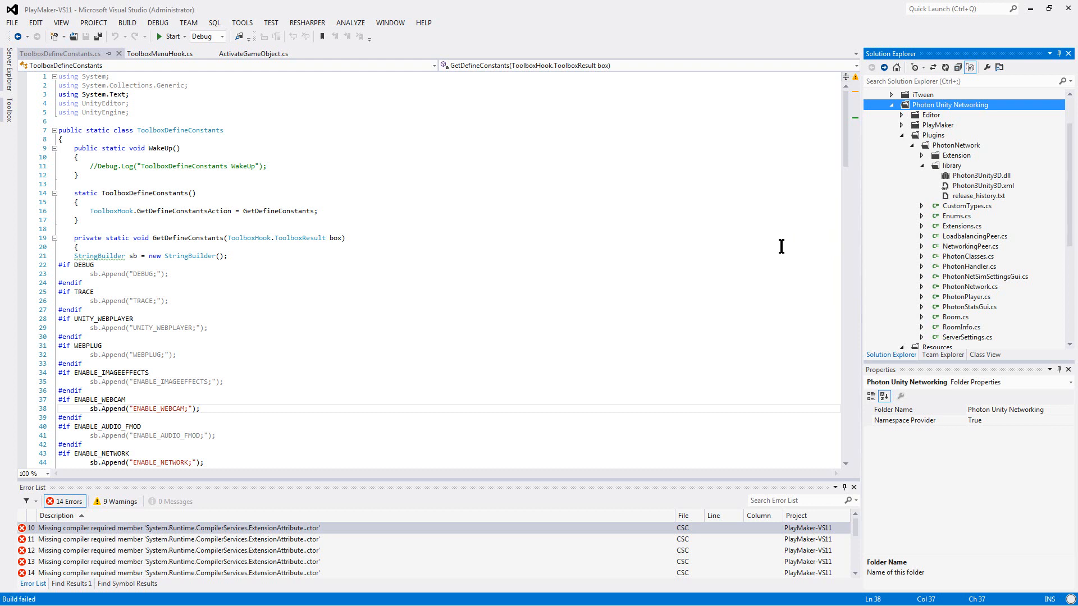
mouse_move(903, 191)
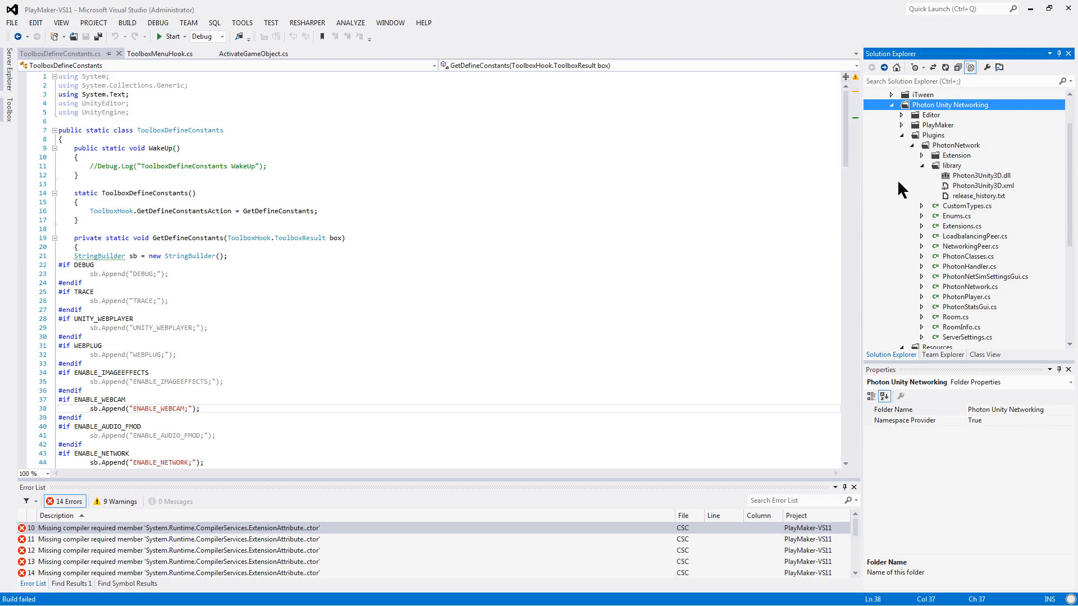